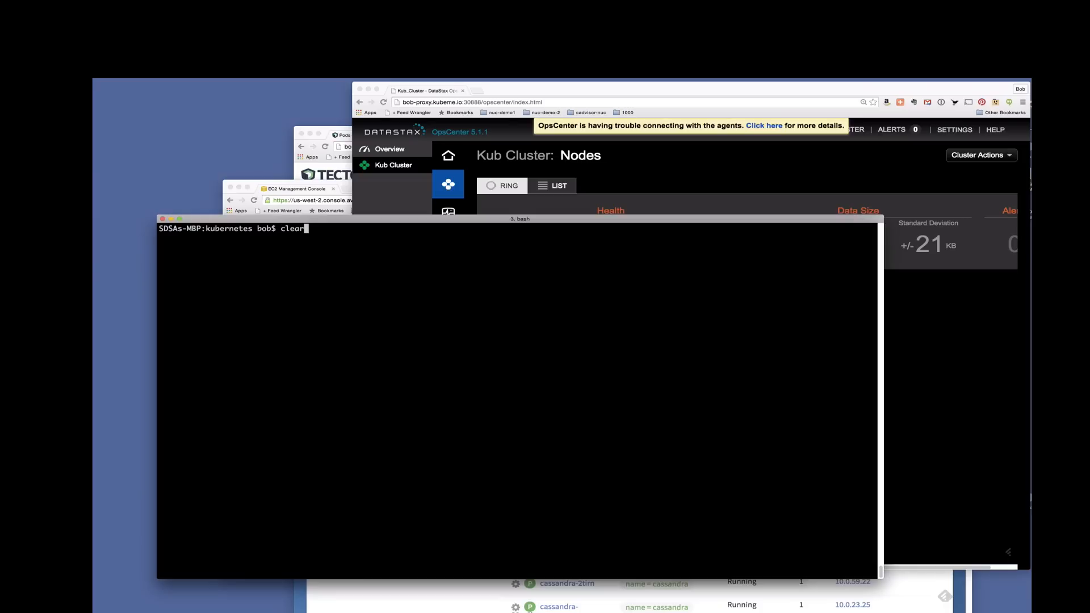
Run 'kubectl --cluster=aws get nodes', count the lines with tail and wc -l, and highlight the 1000 result.
text(kubectl --cluster=aws get nodes)
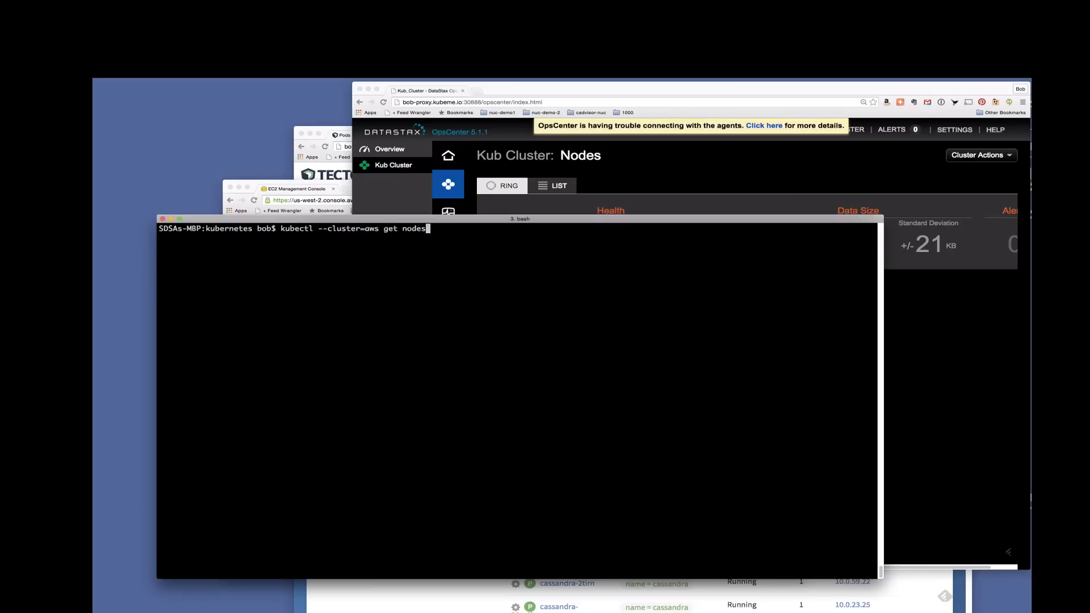
key(Return)
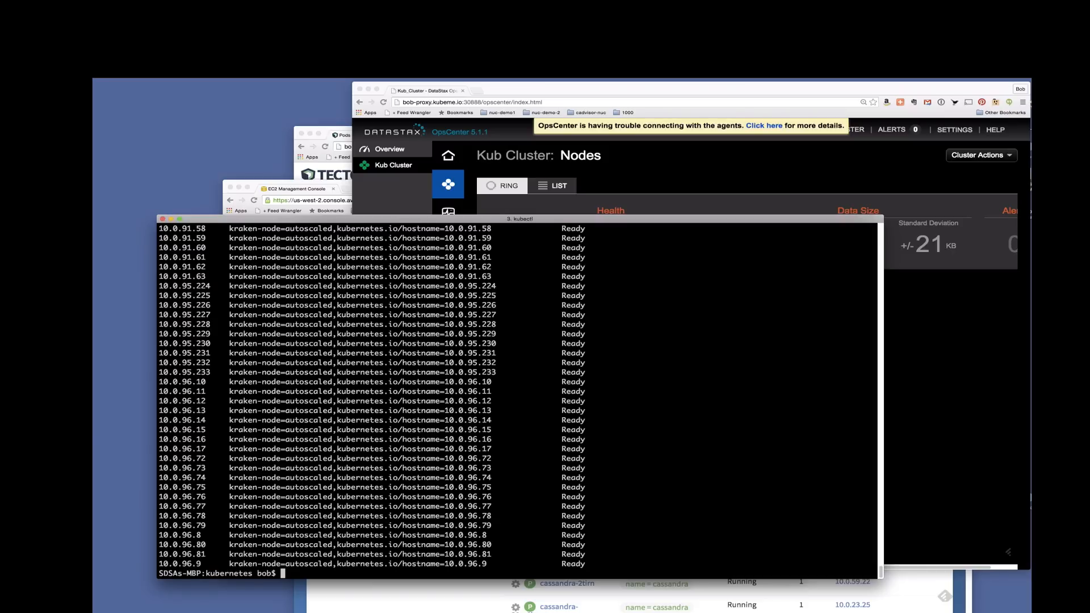
key(ctrl+r)
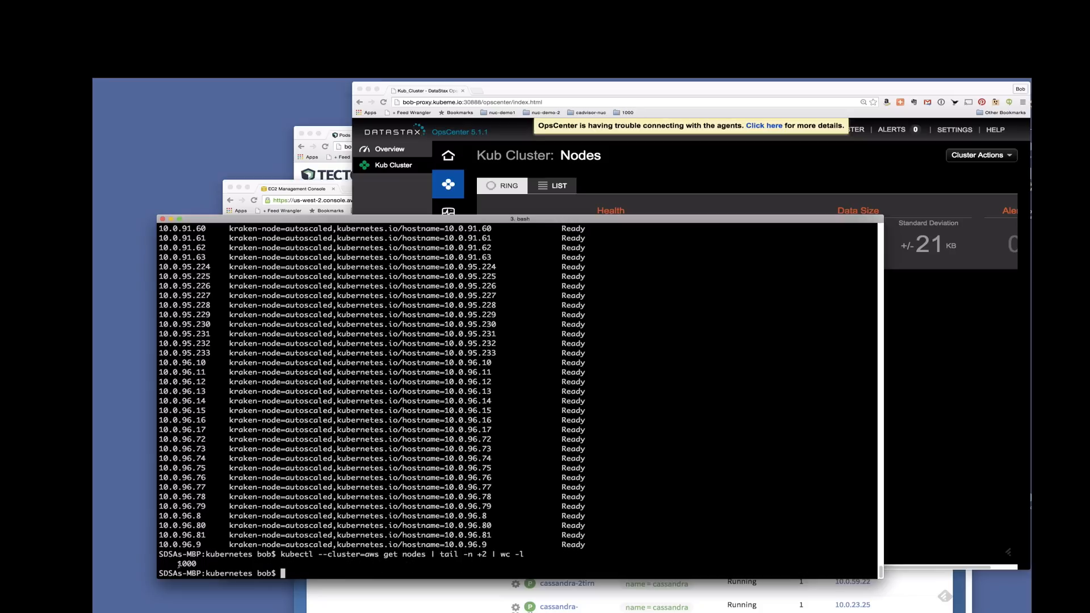
double_click(185, 563)
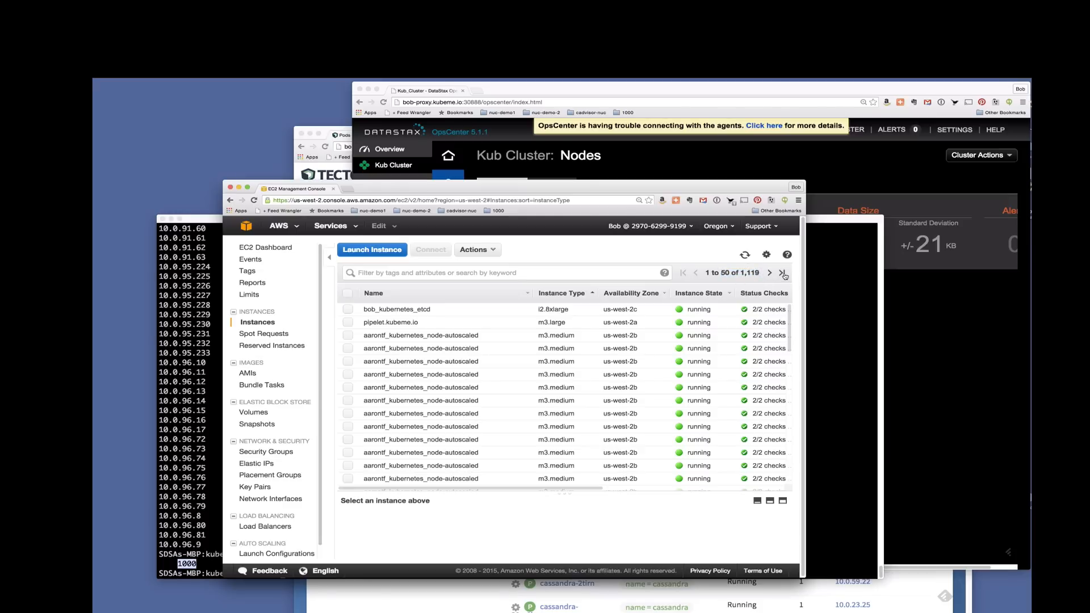
Jump to the last page of the EC2 Instances list totalling 1,119 instances.
click(782, 272)
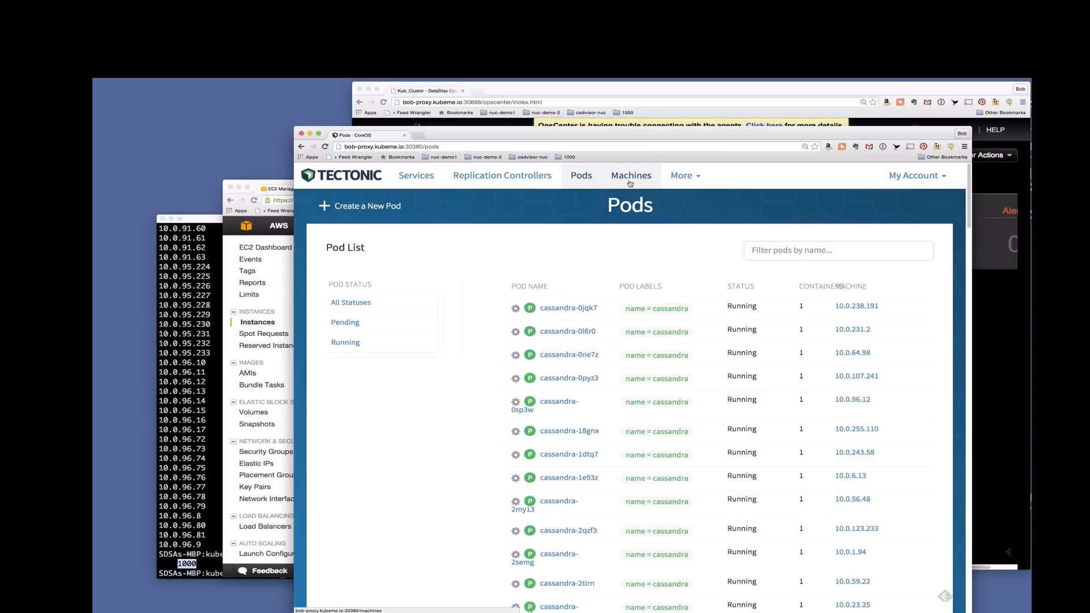
Show the Tectonic Machines list and scroll through the machines, all Ready.
click(630, 174)
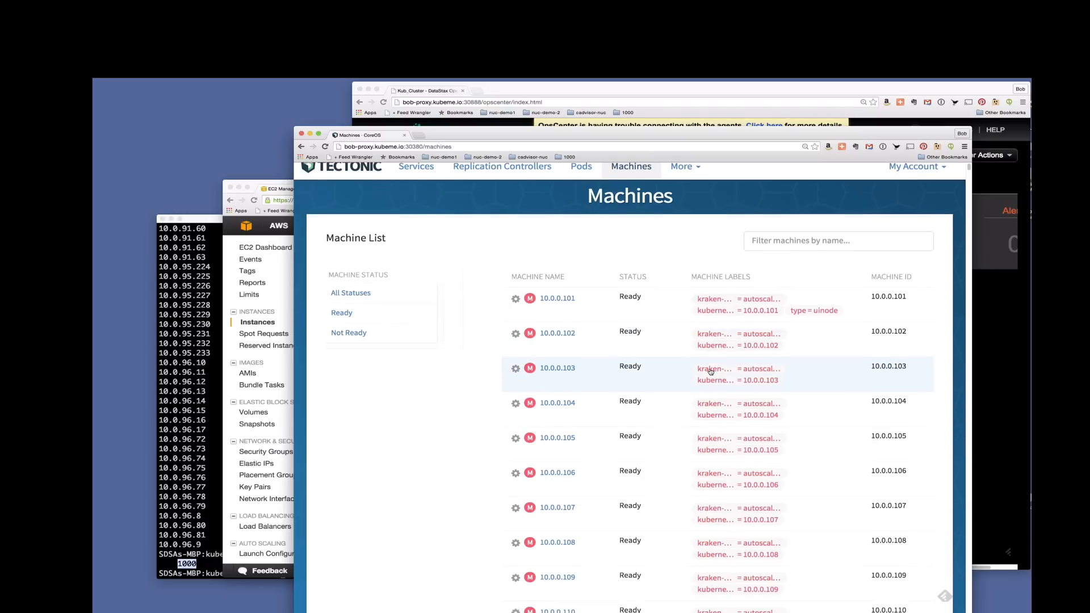
scroll(down, 3)
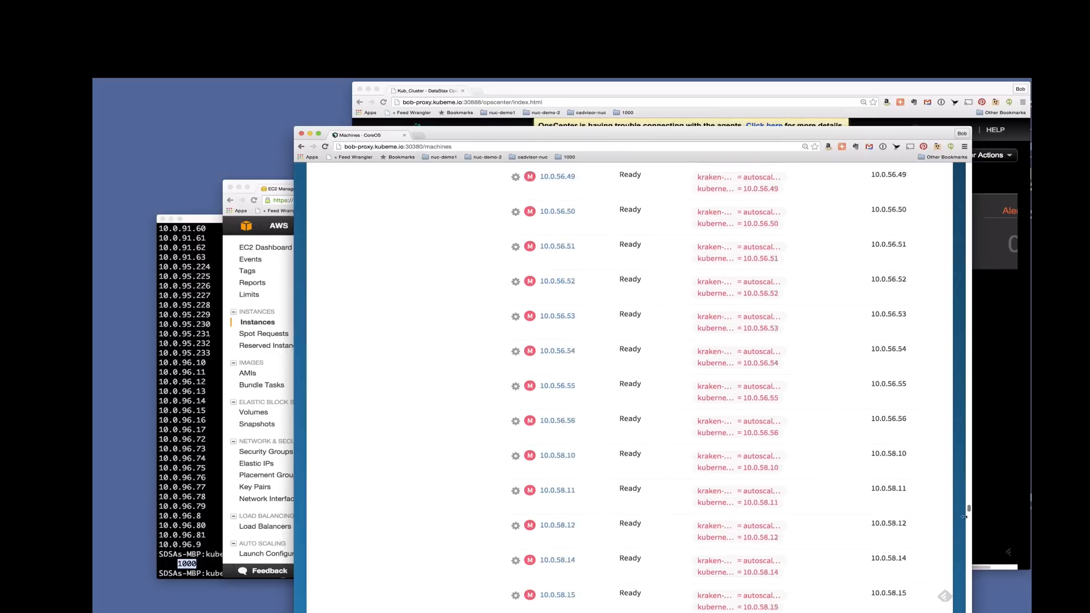
scroll(down, 3)
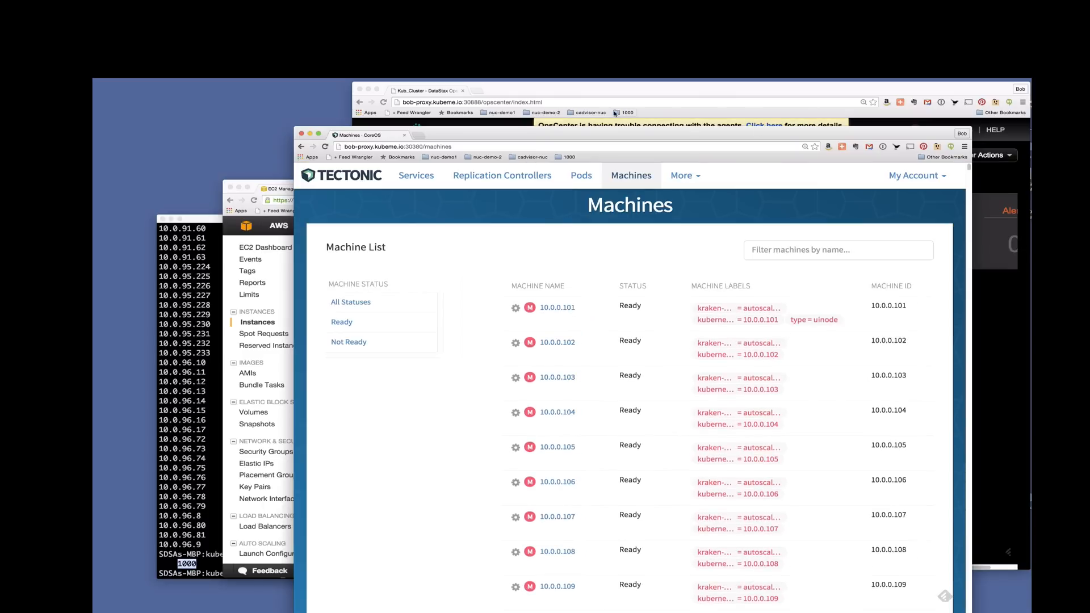
mouse_move(580, 175)
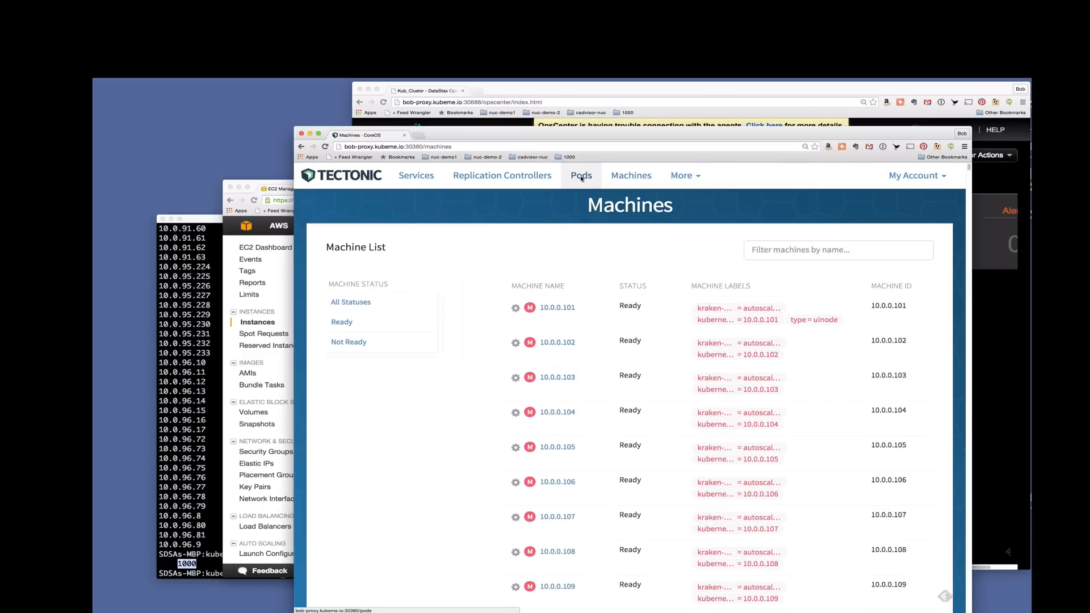
Scroll through the Running cassandra pods to the bottom and back, then go to Replication Controllers.
click(582, 175)
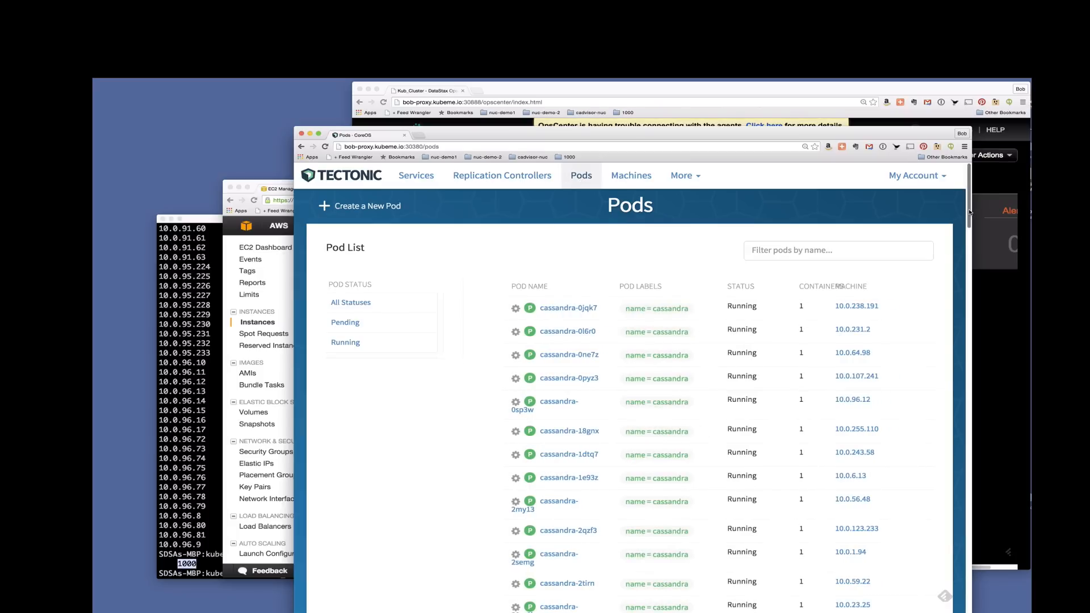
scroll(down, 3)
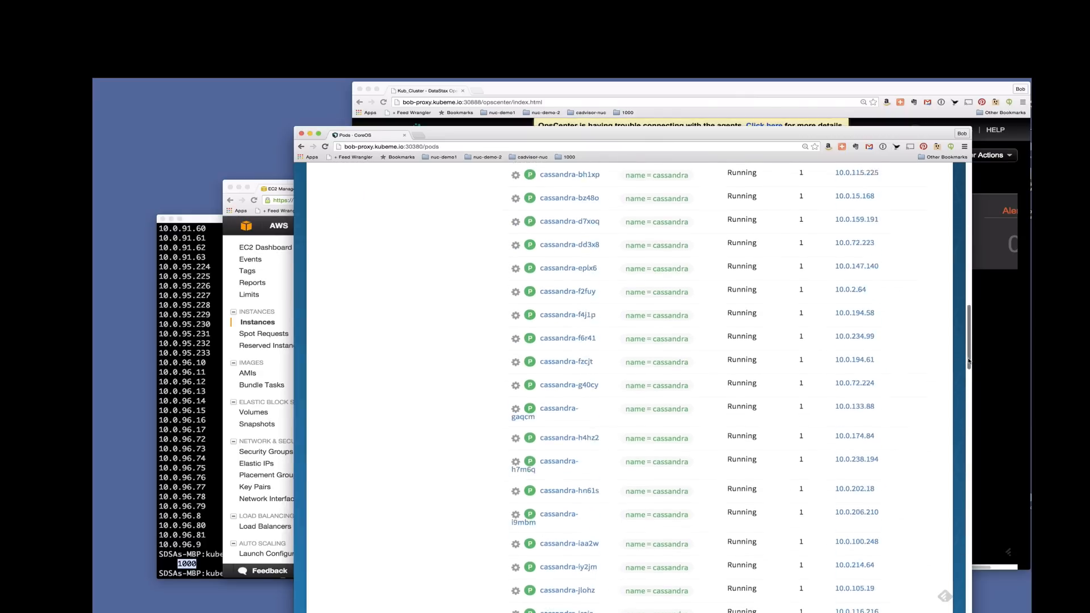
scroll(down, 3)
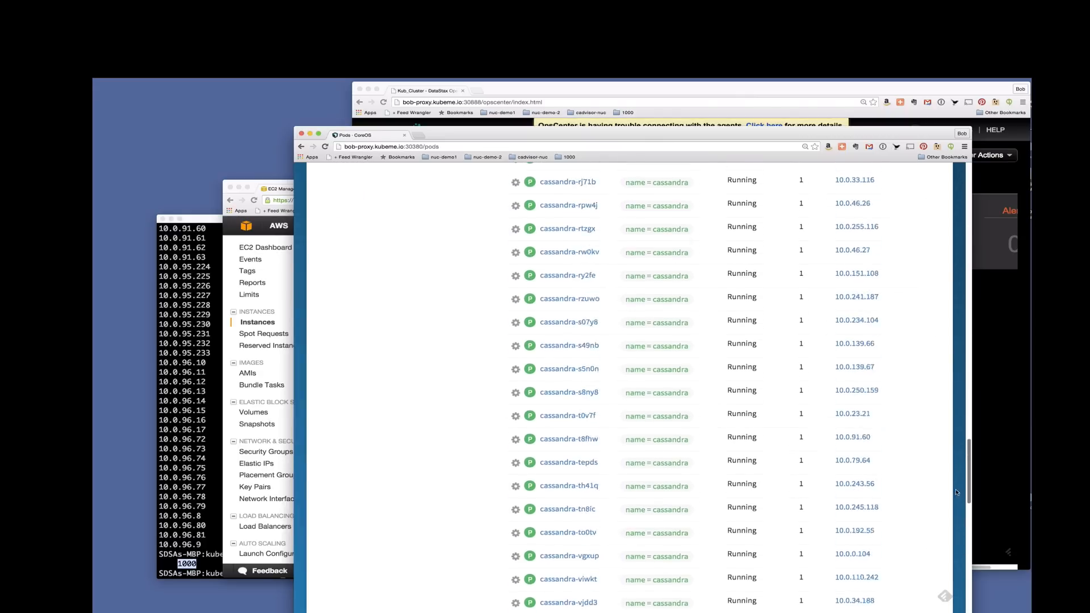
scroll(down, 3)
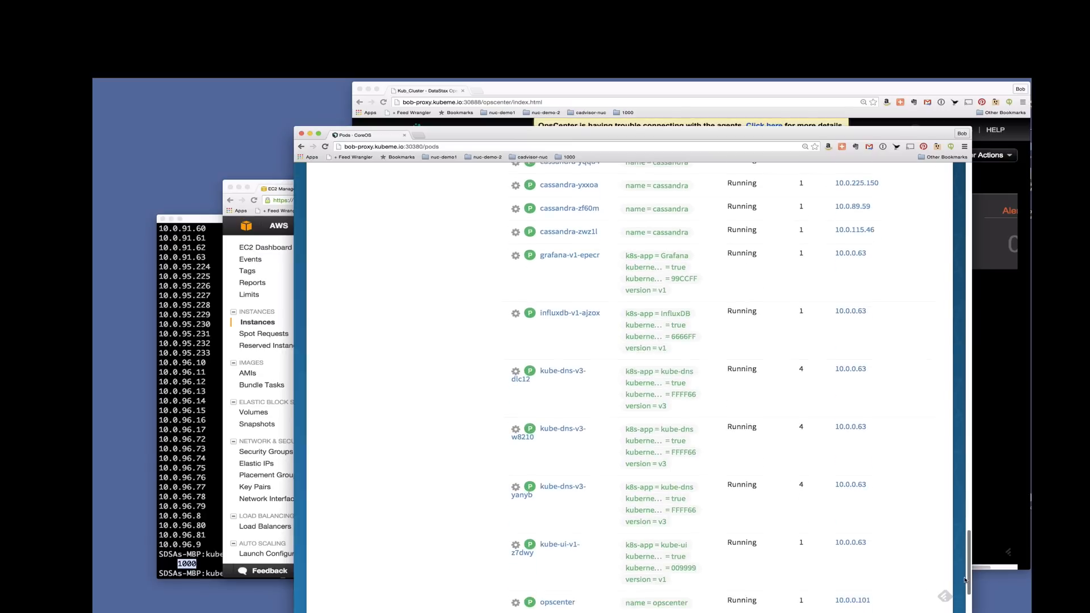
scroll(down, 3)
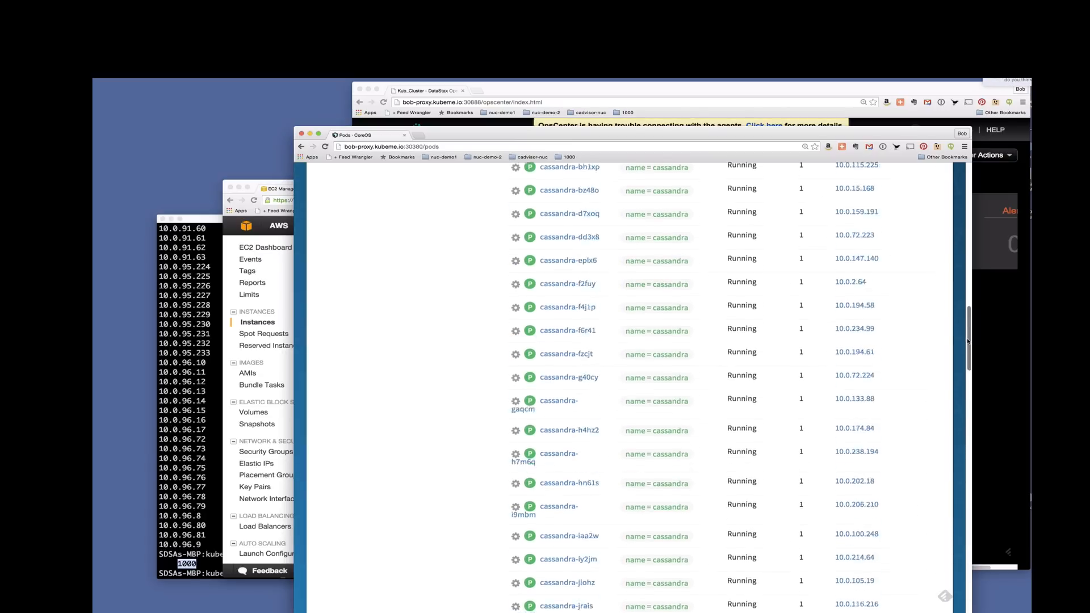
scroll(up, 3)
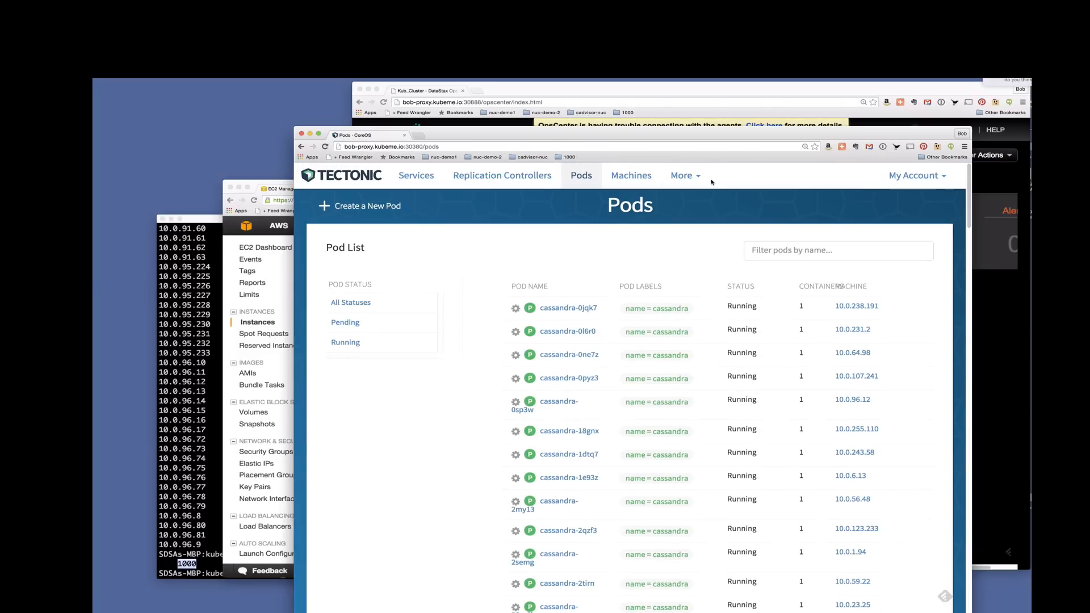
click(501, 175)
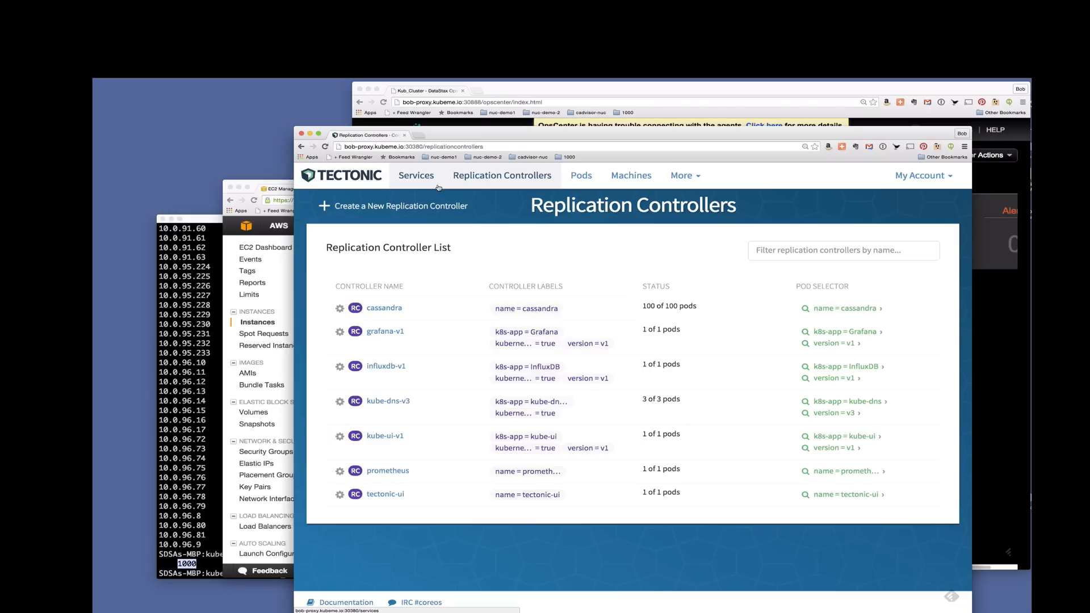
Switch from Replication Controllers (cassandra 100 of 100 pods) to the Services list.
click(417, 175)
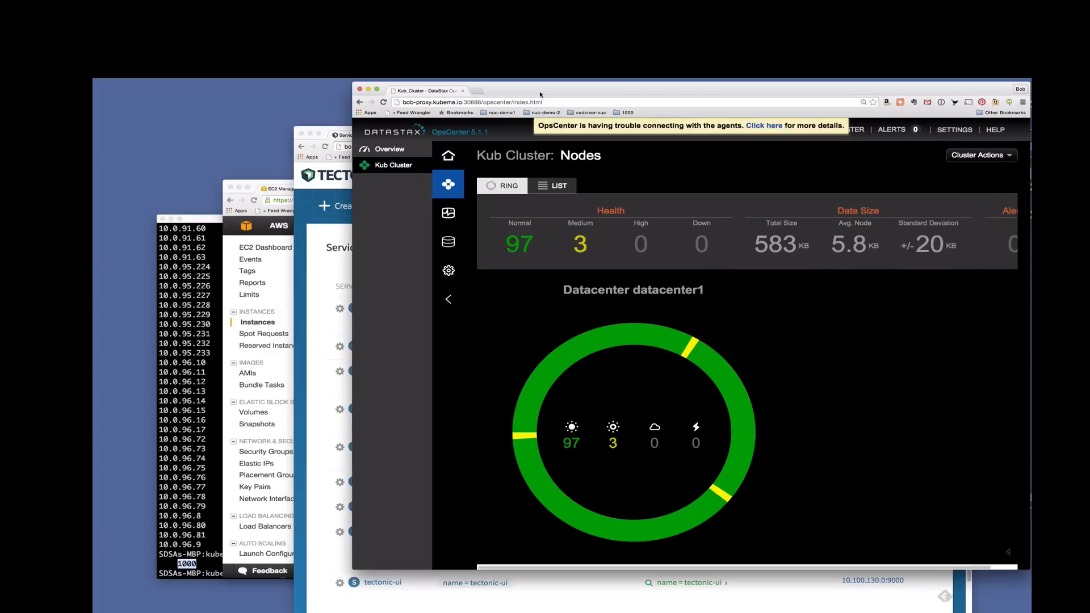
mouse_move(912, 306)
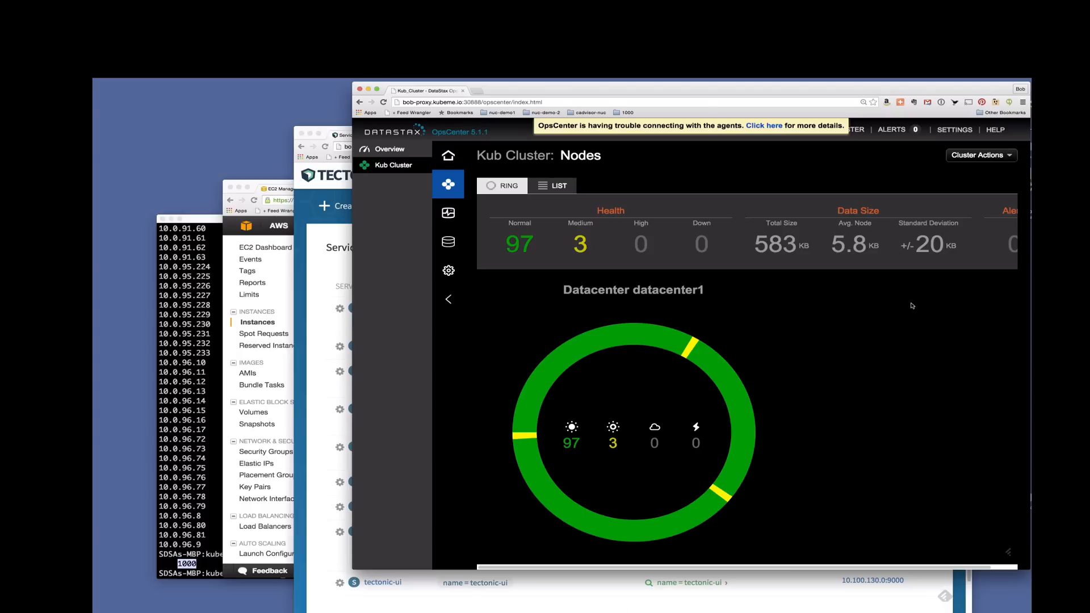
mouse_move(674, 253)
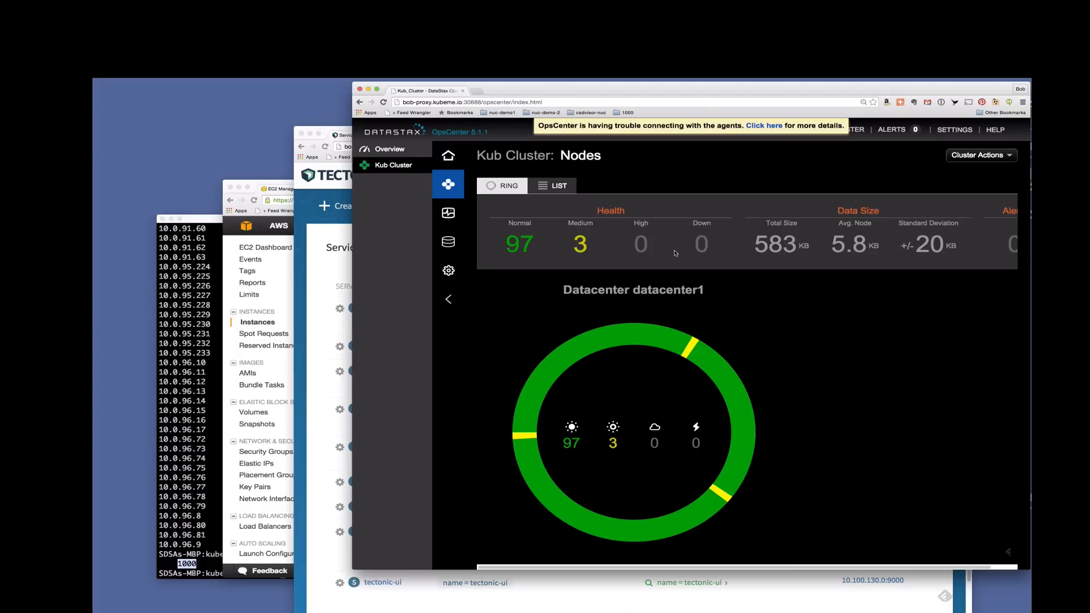